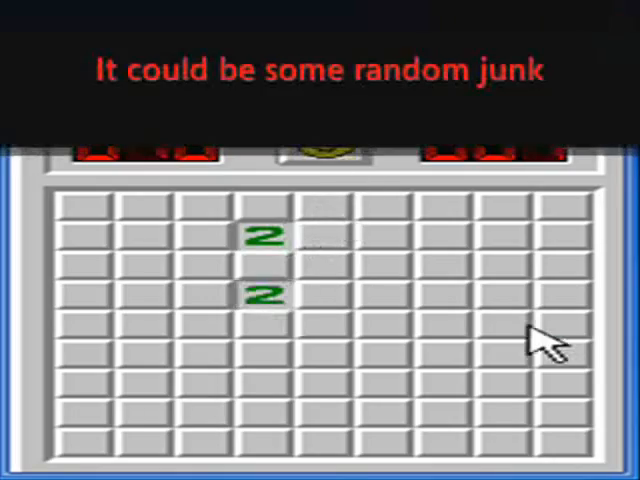
- Bring up Windows Task Manager's Applications list while the CamStudio recorder is open
left_click(320, 150)
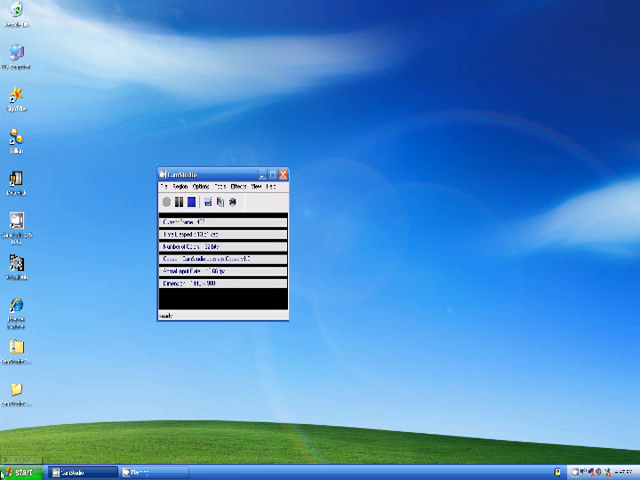
mouse_move(510, 462)
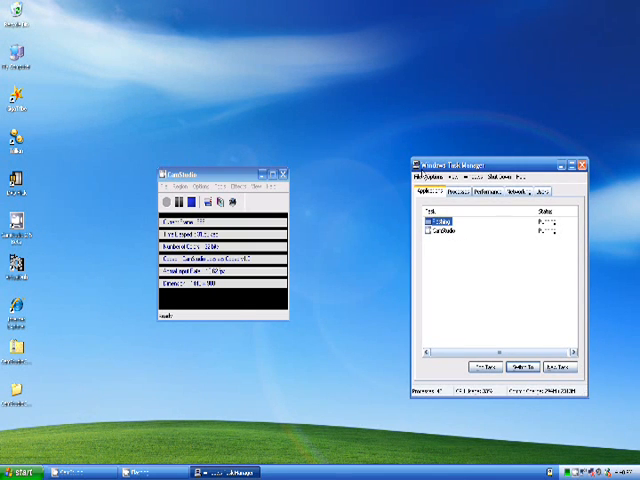
- Drag Task Manager by its title bar so its task list sits beside the CamStudio window
left_click_drag(490, 160, 390, 128)
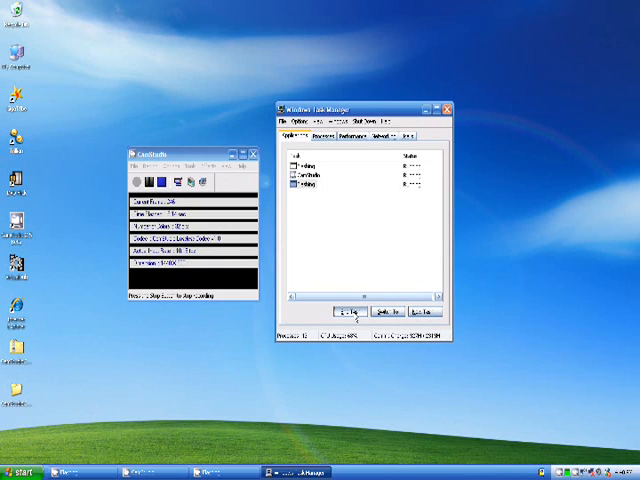
- End the CamStudio task, then close Task Manager, leaving the bare desktop
left_click(348, 312)
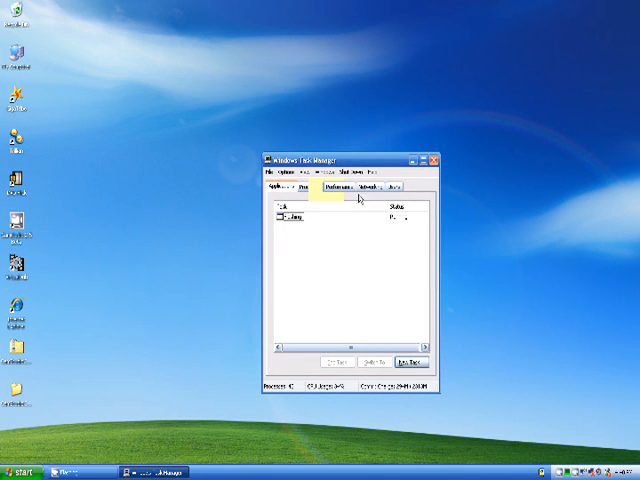
left_click(438, 156)
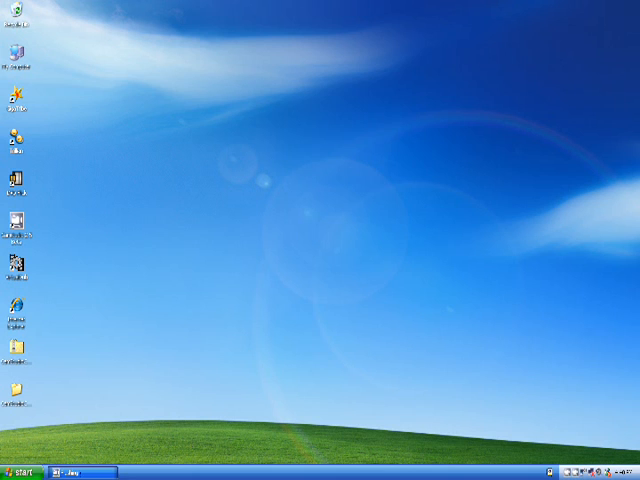